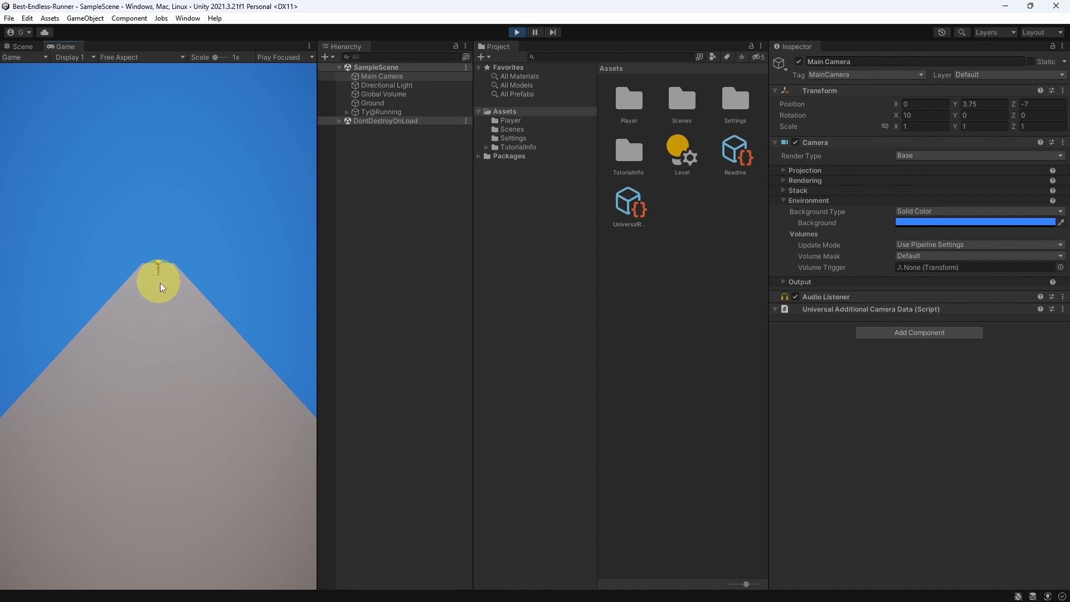
# Step: Move the main camera to -2.39 along the road and restart the game preview
pyautogui.click(382, 76)
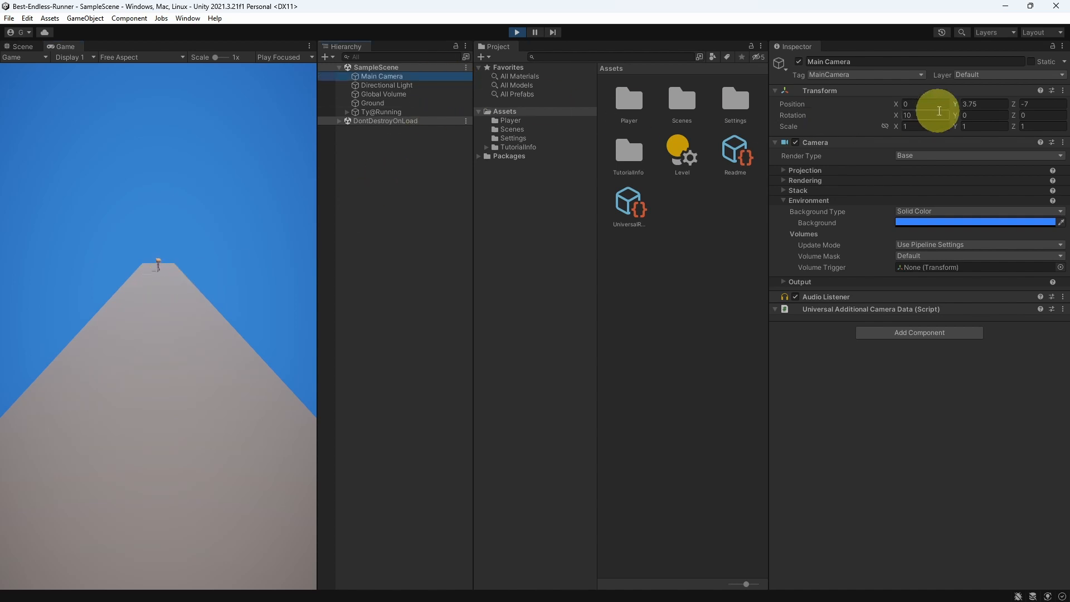
pyautogui.write('-2.39')
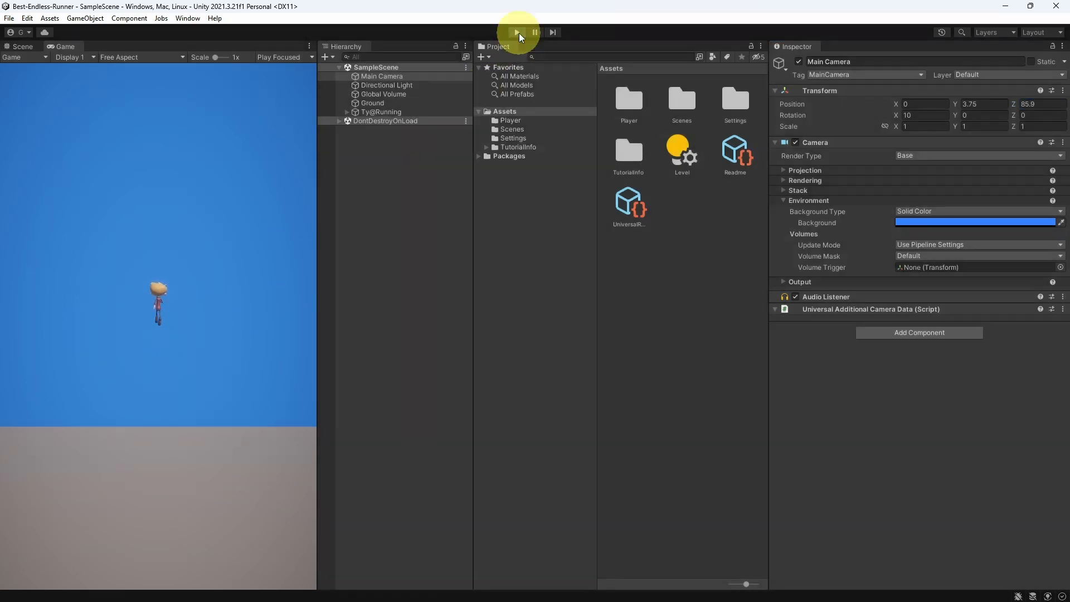
pyautogui.click(516, 32)
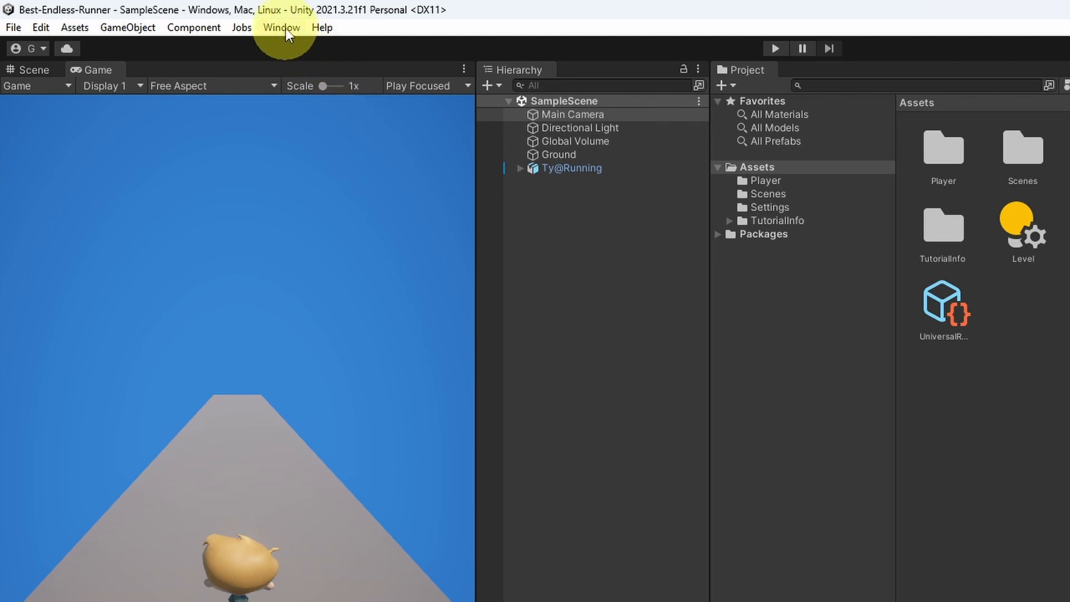
# Step: Install Cinemachine from the Unity Registry via the Package Manager, searching 'cinema'
pyautogui.click(281, 27)
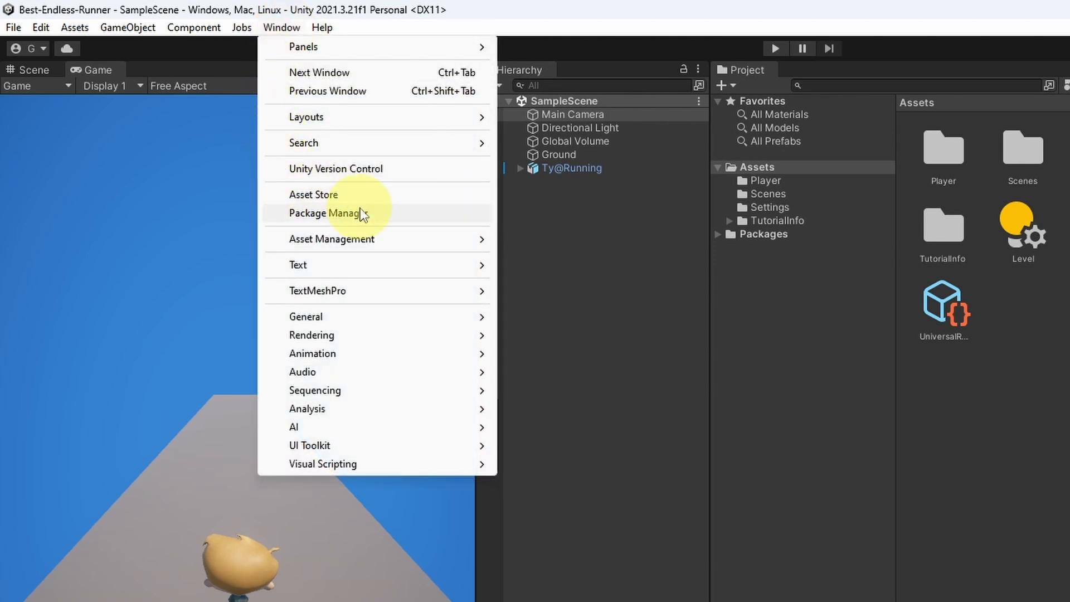
pyautogui.click(315, 213)
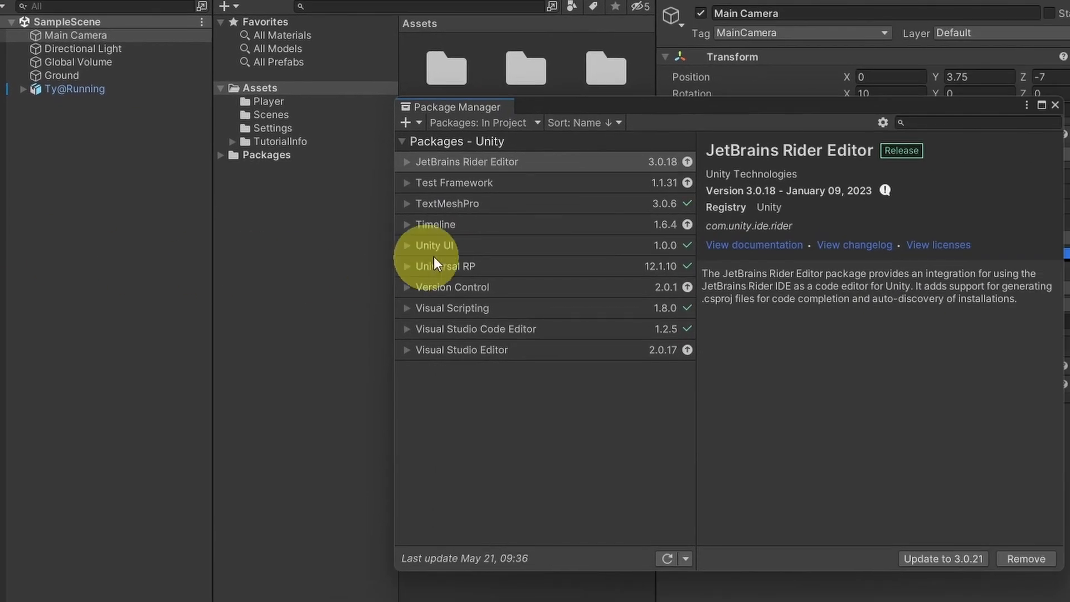
pyautogui.moveTo(485, 293)
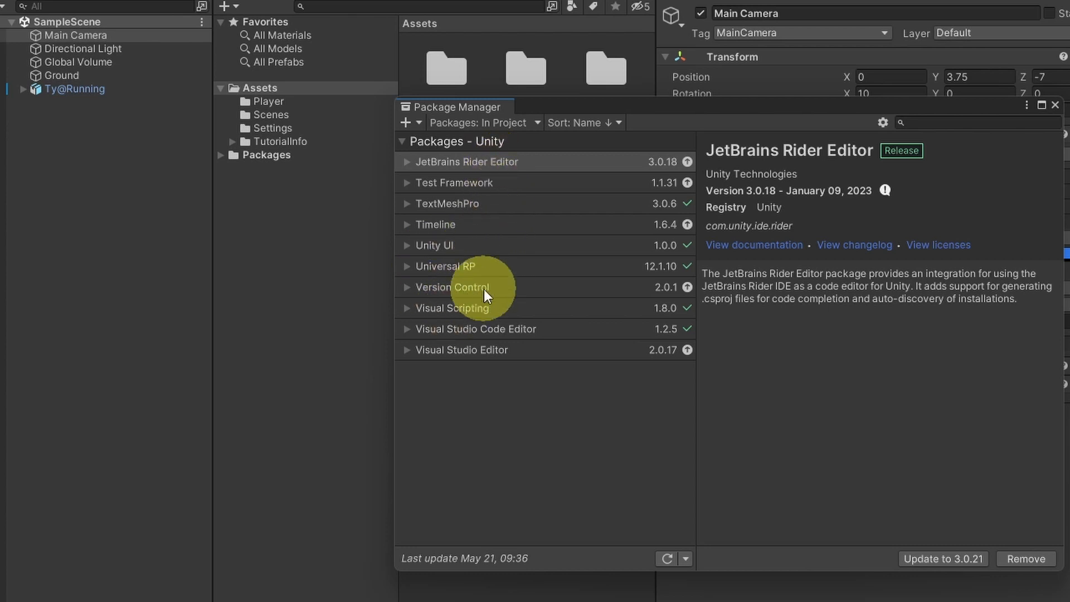
pyautogui.moveTo(426, 212)
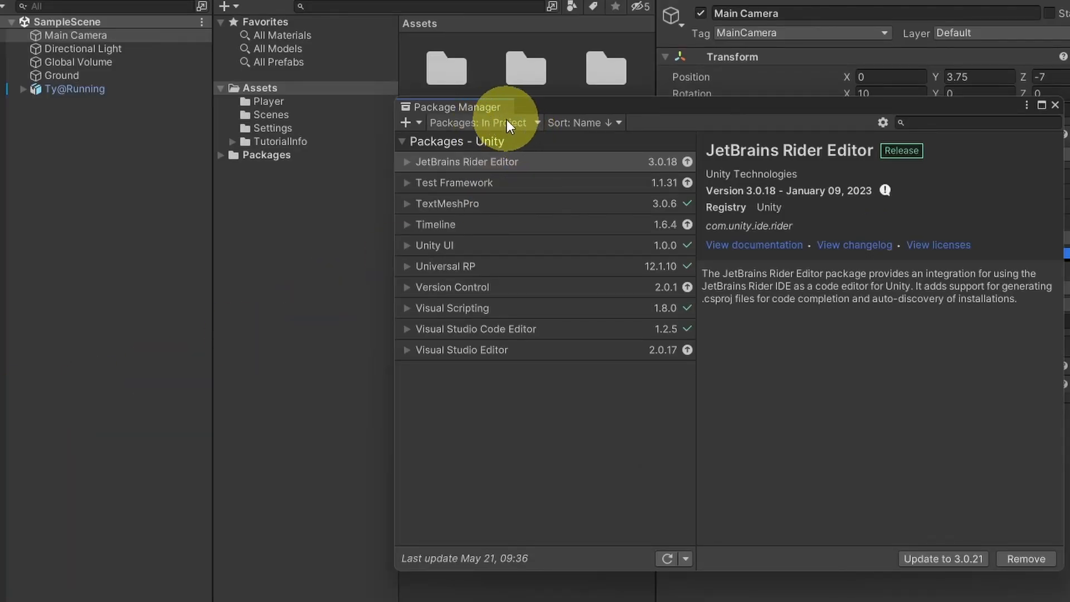
pyautogui.click(482, 123)
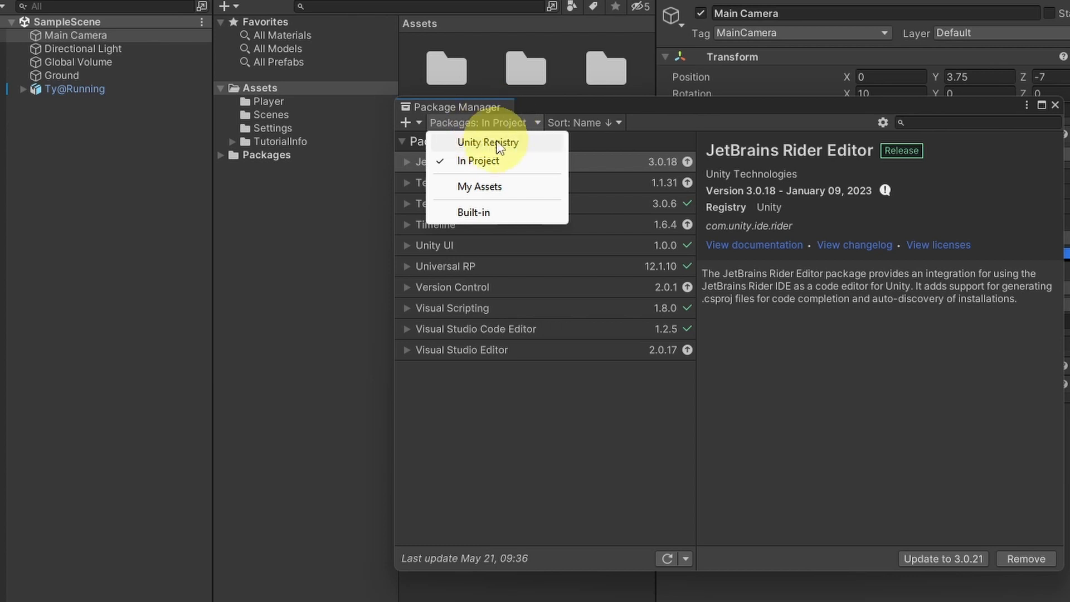
pyautogui.click(487, 142)
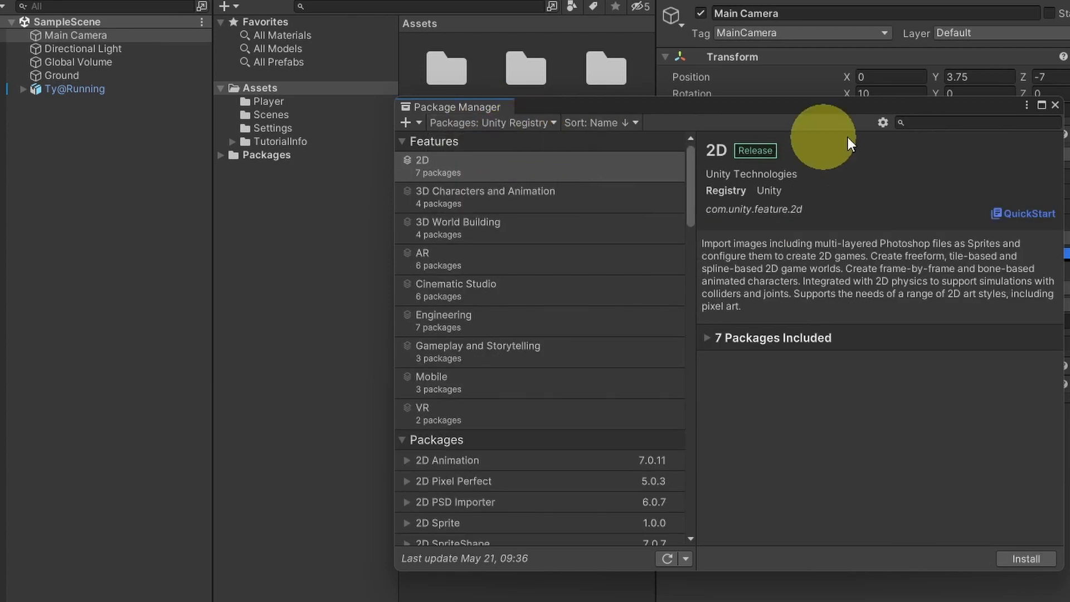
pyautogui.write('cinemachi')
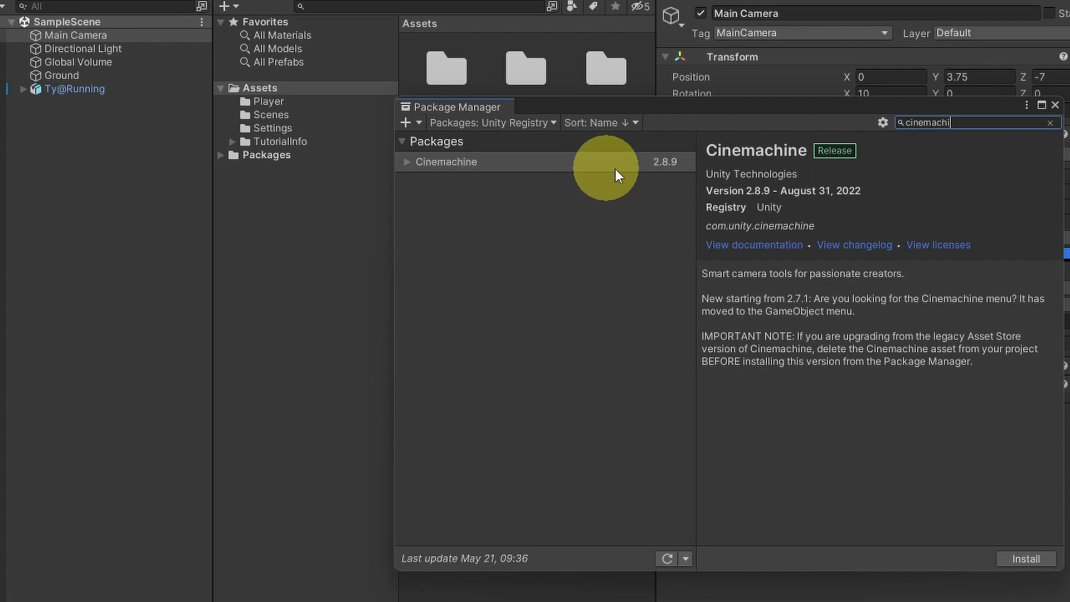
pyautogui.moveTo(675, 170)
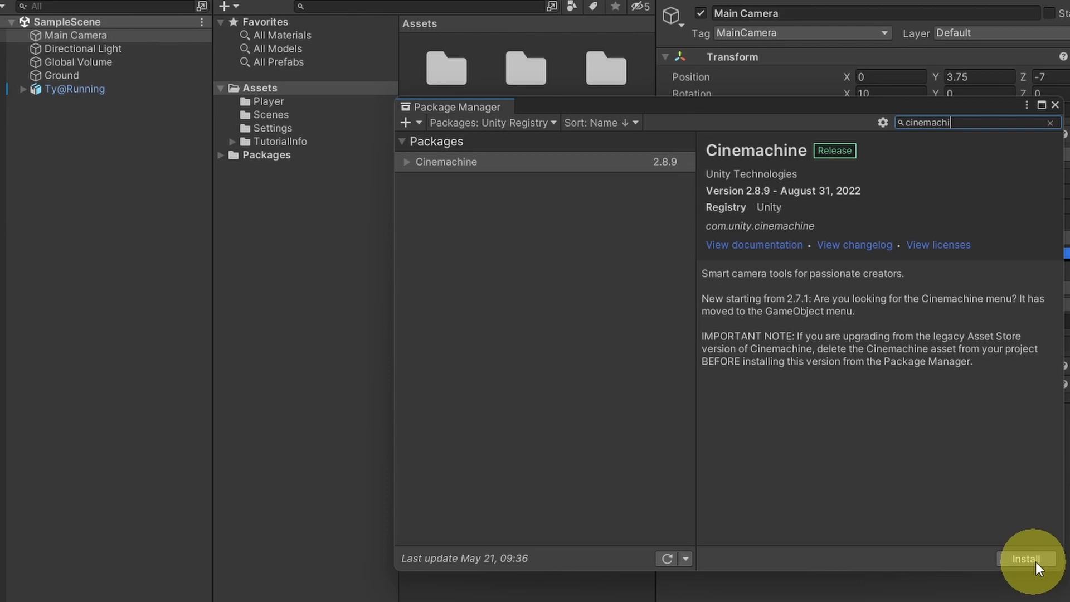
pyautogui.click(1028, 558)
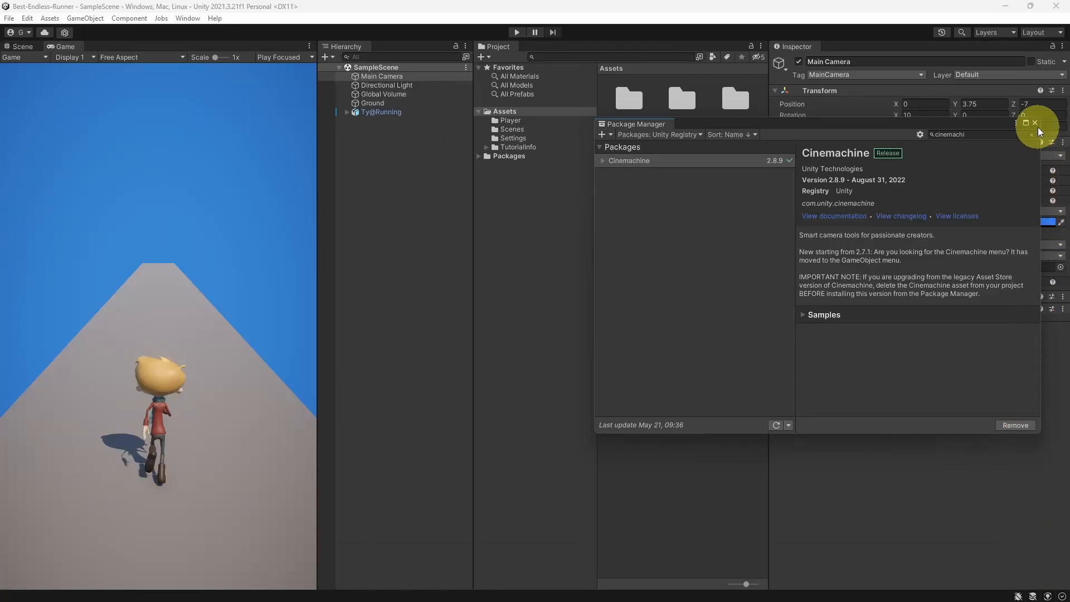
pyautogui.click(1034, 124)
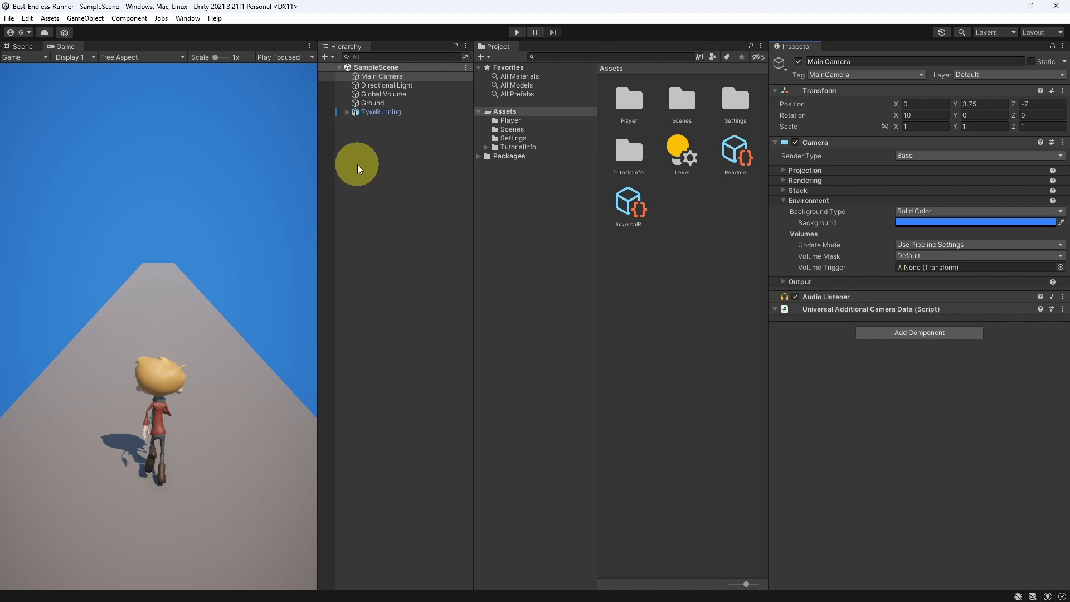
# Step: Add a Cinemachine Virtual Camera to the Hierarchy, keeping the default name CM vcam1
pyautogui.rightClick(358, 141)
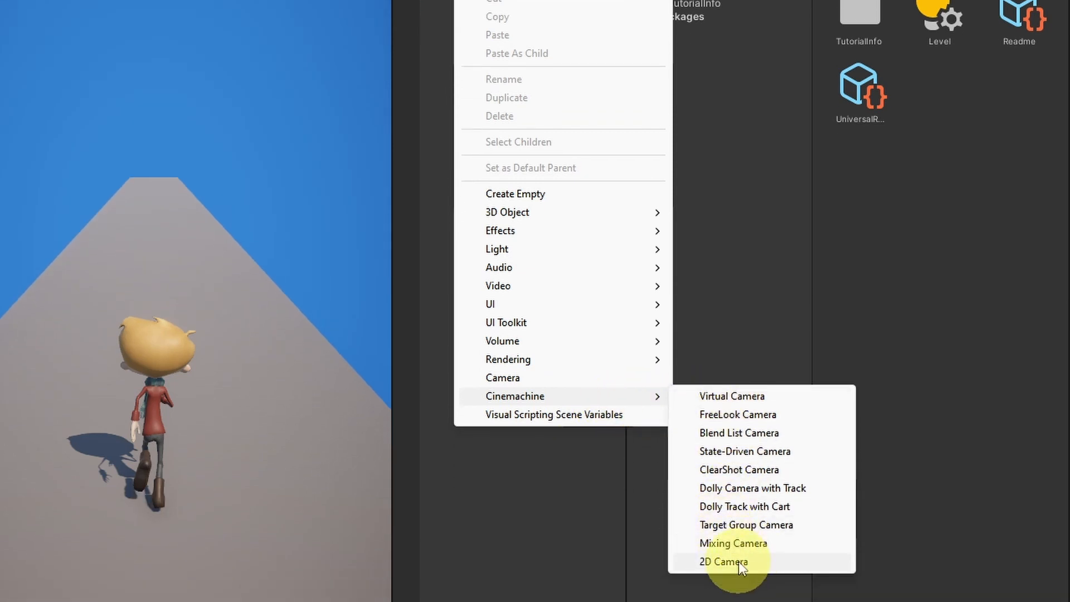
pyautogui.moveTo(734, 396)
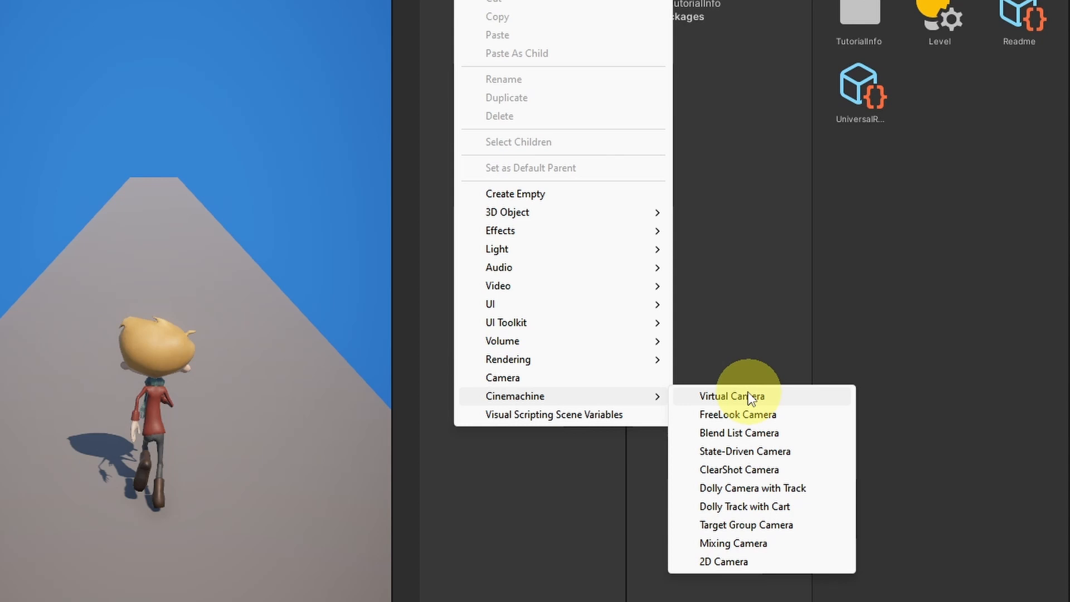
pyautogui.moveTo(771, 402)
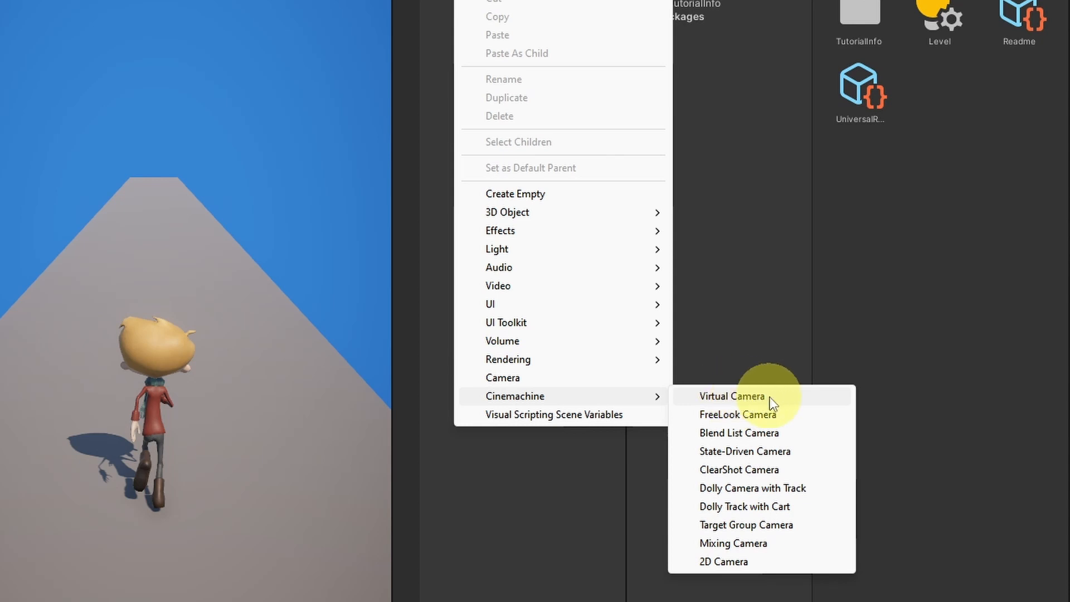
pyautogui.click(732, 396)
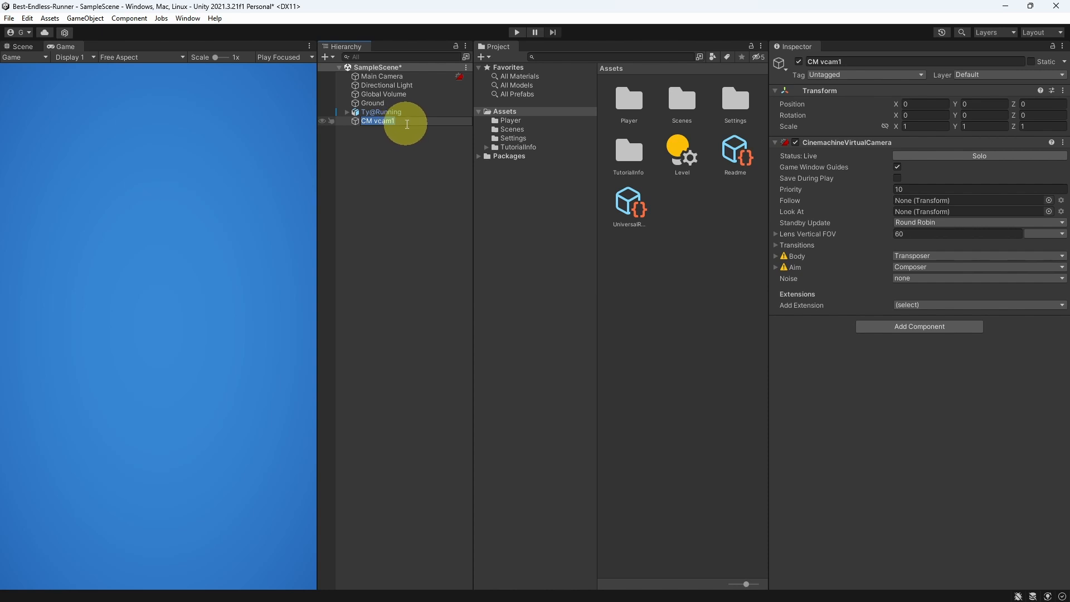
pyautogui.click(406, 126)
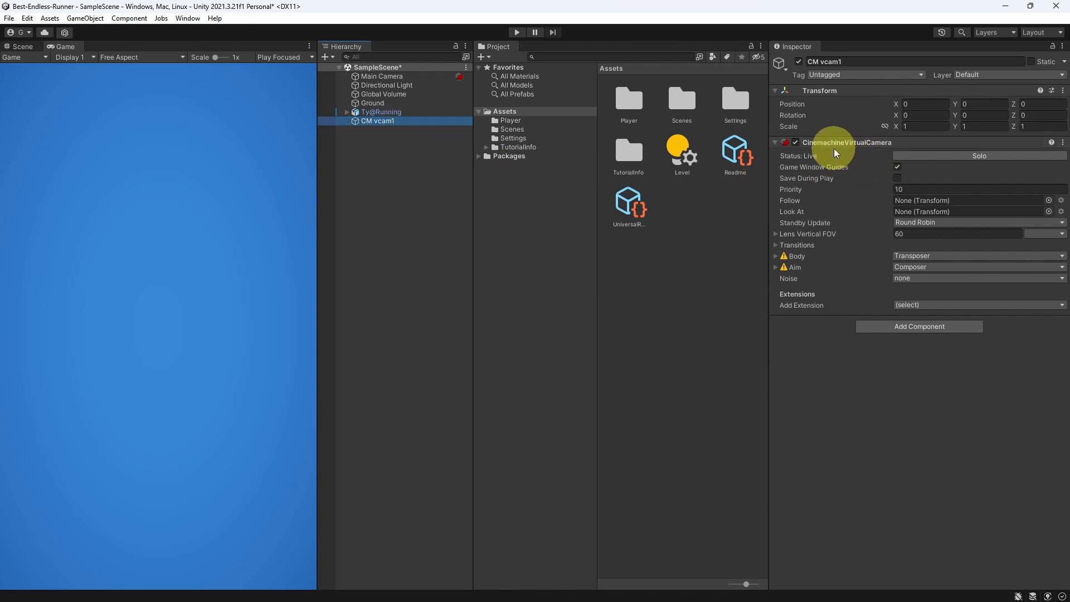
pyautogui.moveTo(862, 149)
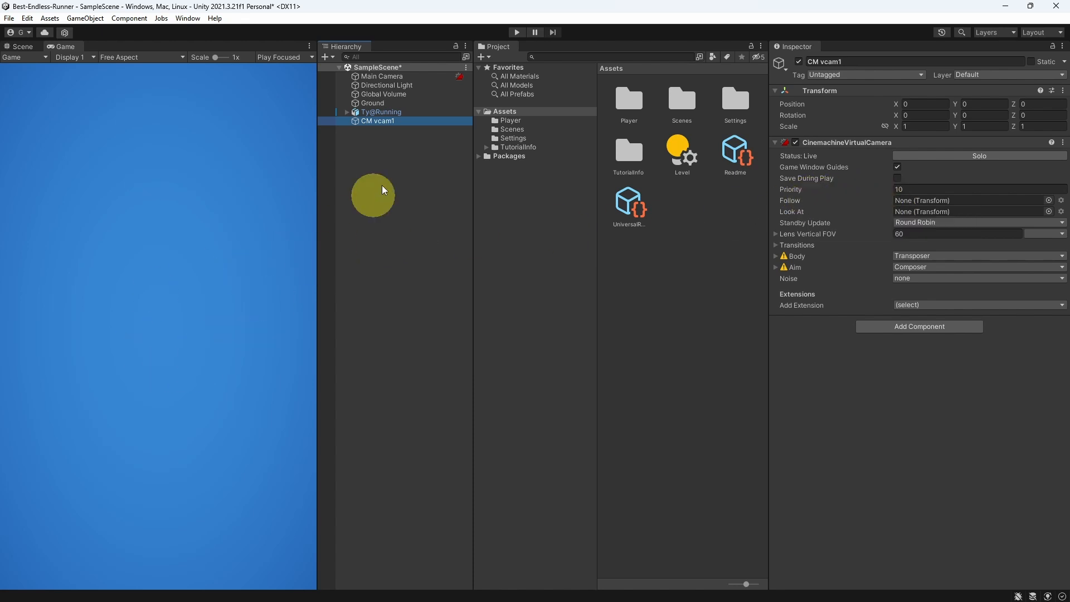
# Step: Rename Ty@Running to Player and set it as CM vcam1's Follow target, checking the Scene view
pyautogui.click(381, 112)
pyautogui.write('Player')
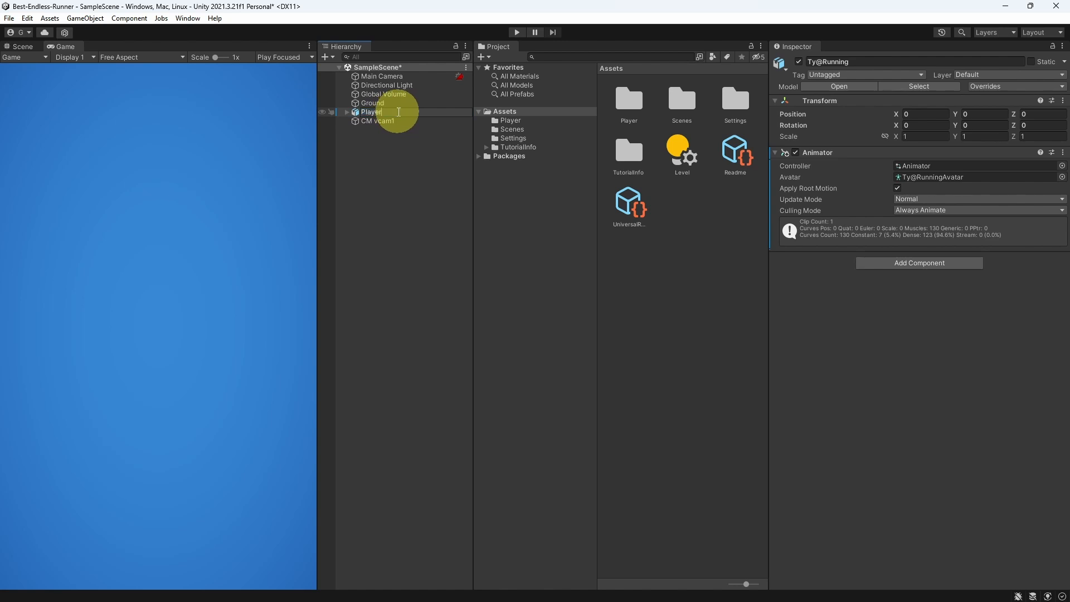
pyautogui.click(379, 120)
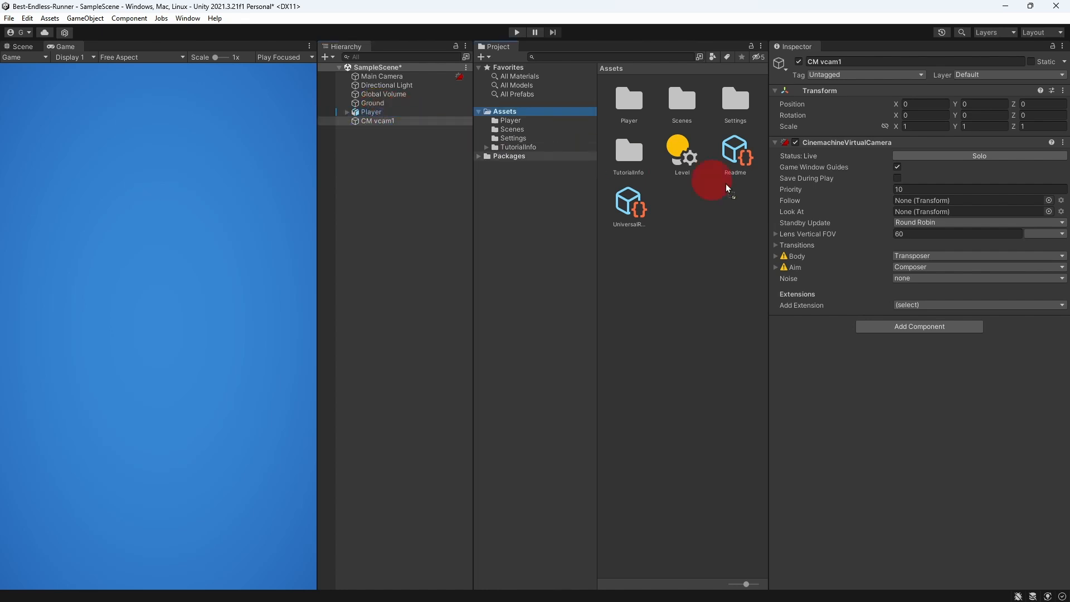
pyautogui.click(968, 199)
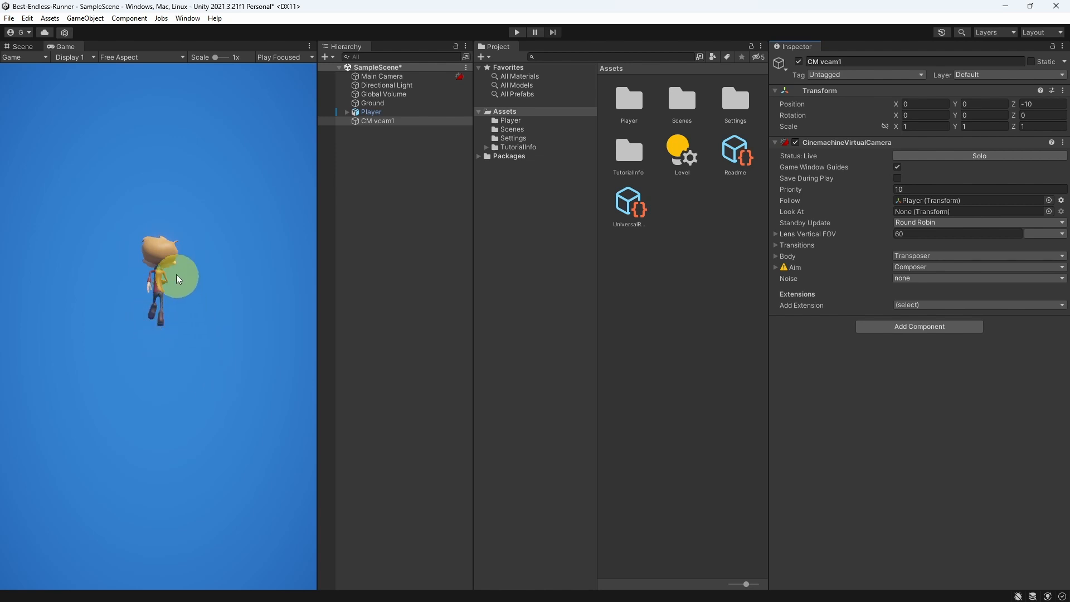
pyautogui.click(20, 47)
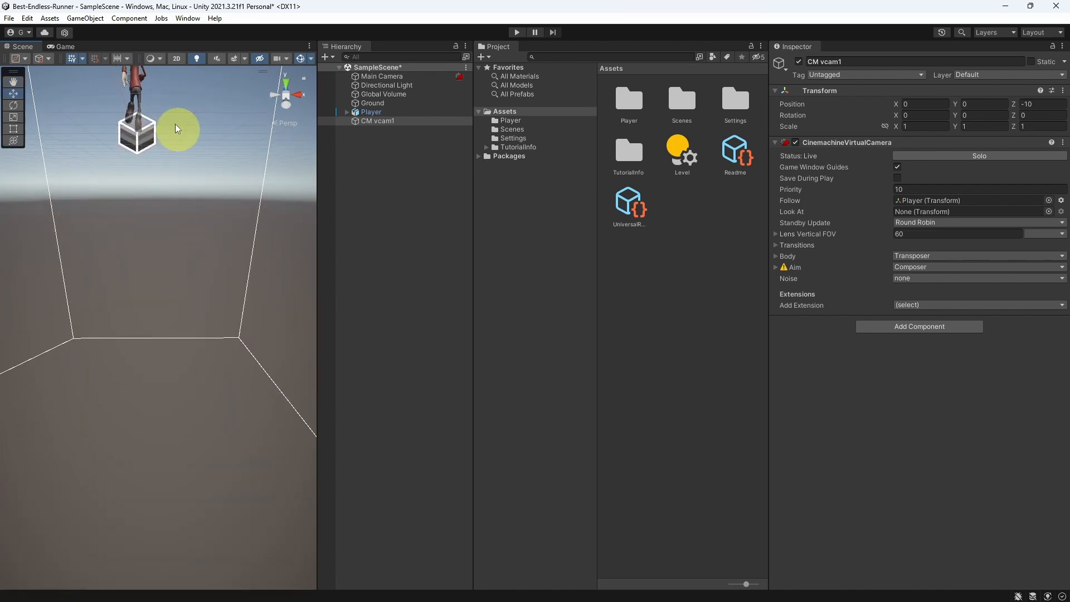
# Step: In Game view, expand CM vcam1's Body and raise Follow Offset Y to 2.75
pyautogui.click(66, 47)
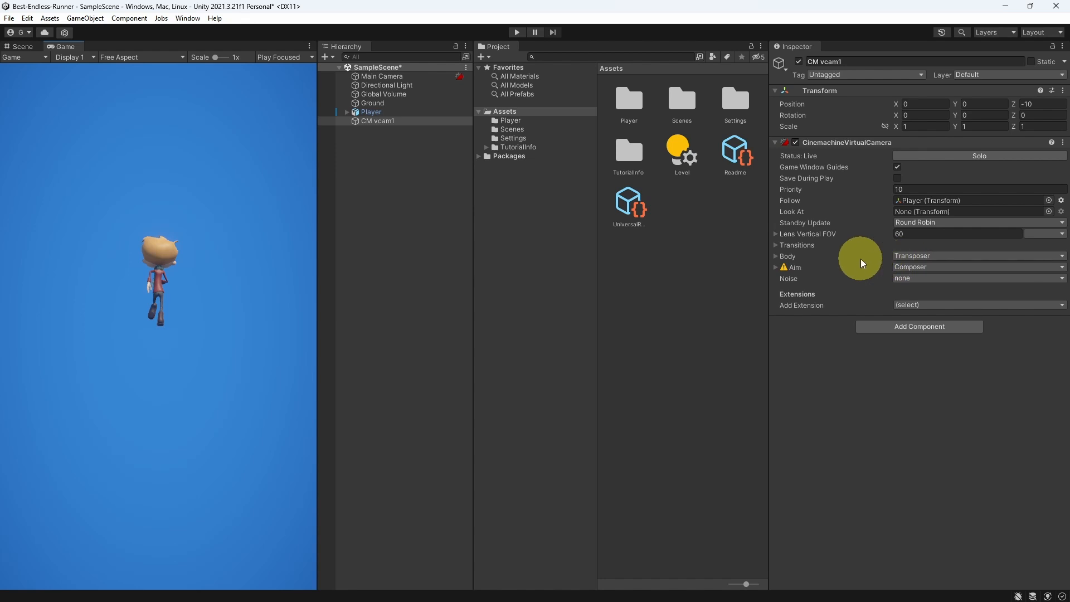
pyautogui.click(774, 256)
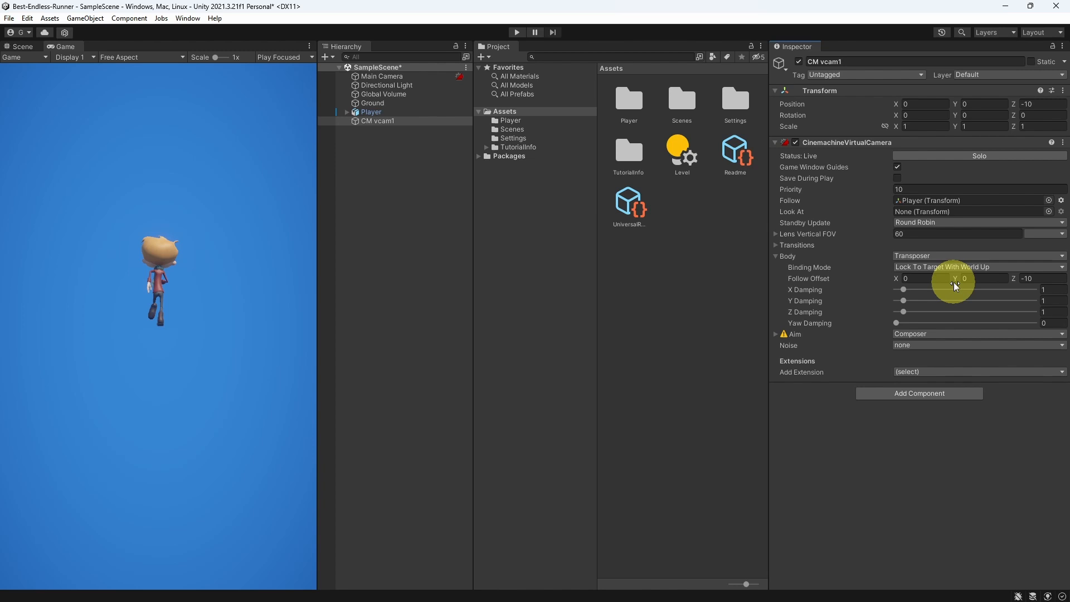
pyautogui.moveTo(961, 278); pyautogui.dragTo(1006, 278)
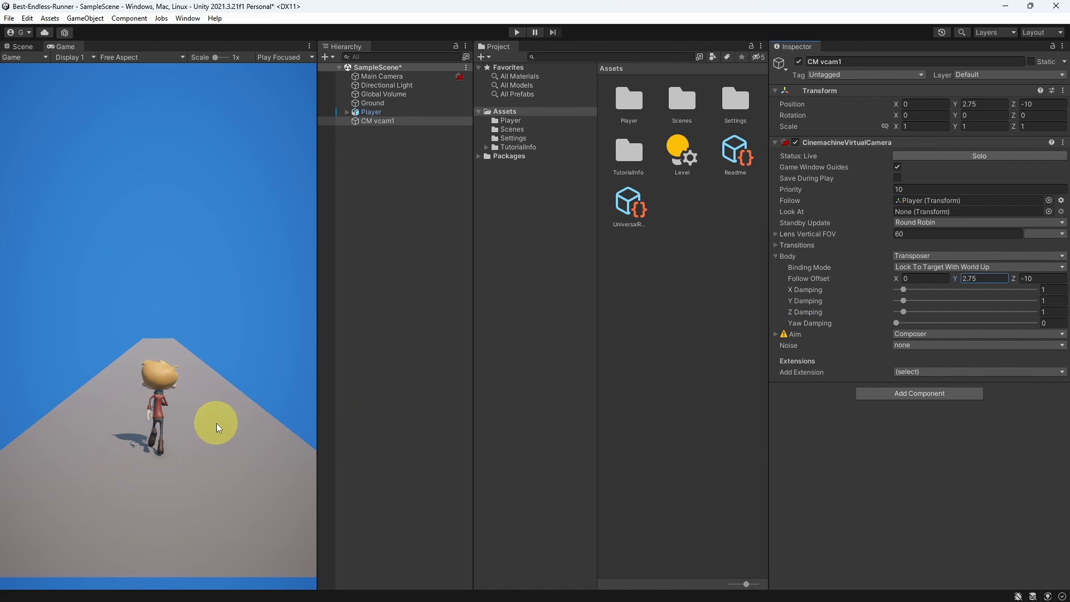
pyautogui.moveTo(1038, 286)
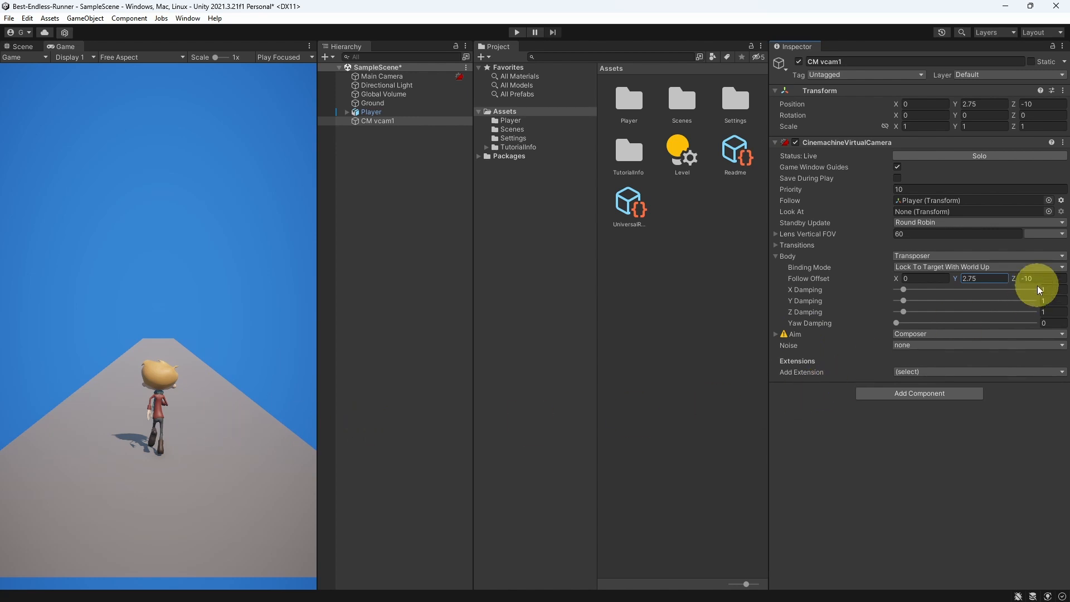